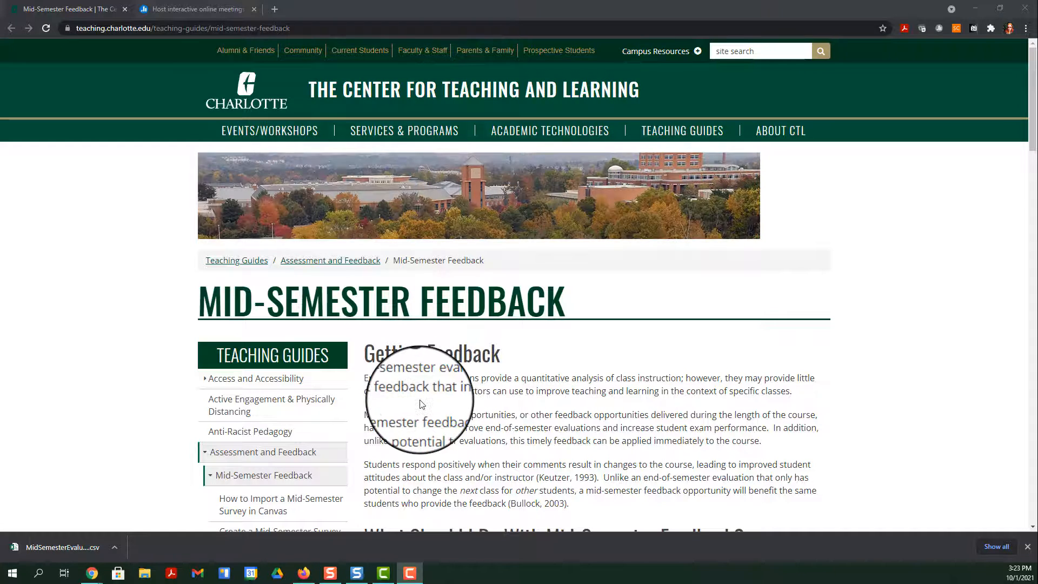
Step: Scroll down the teaching guide to the Poll Everywhere Questions CSV link
{"action": "scroll", "scroll_direction": "down", "scroll_amount": 3}
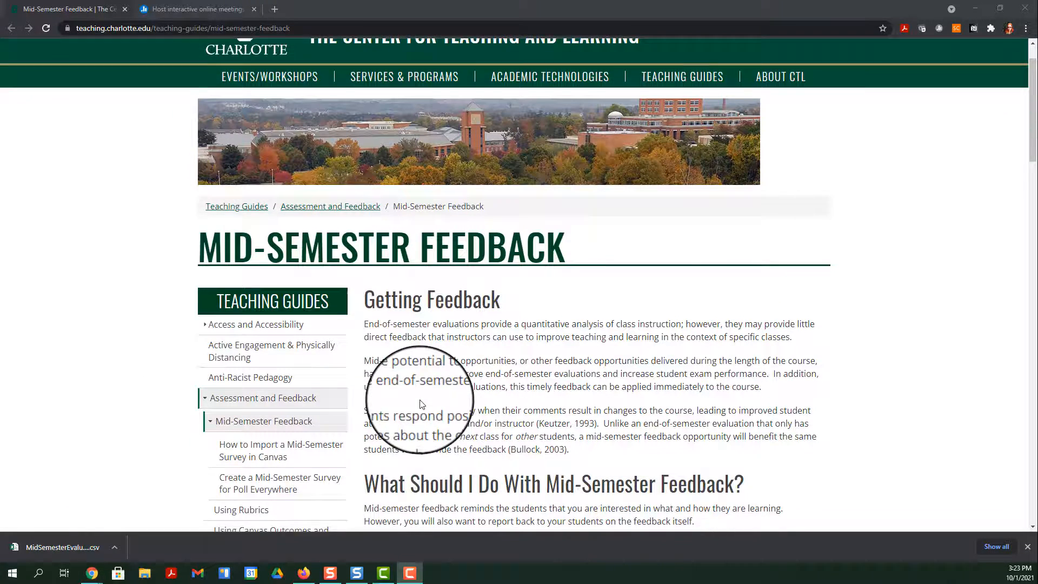
{"action": "scroll", "scroll_direction": "down", "scroll_amount": 3}
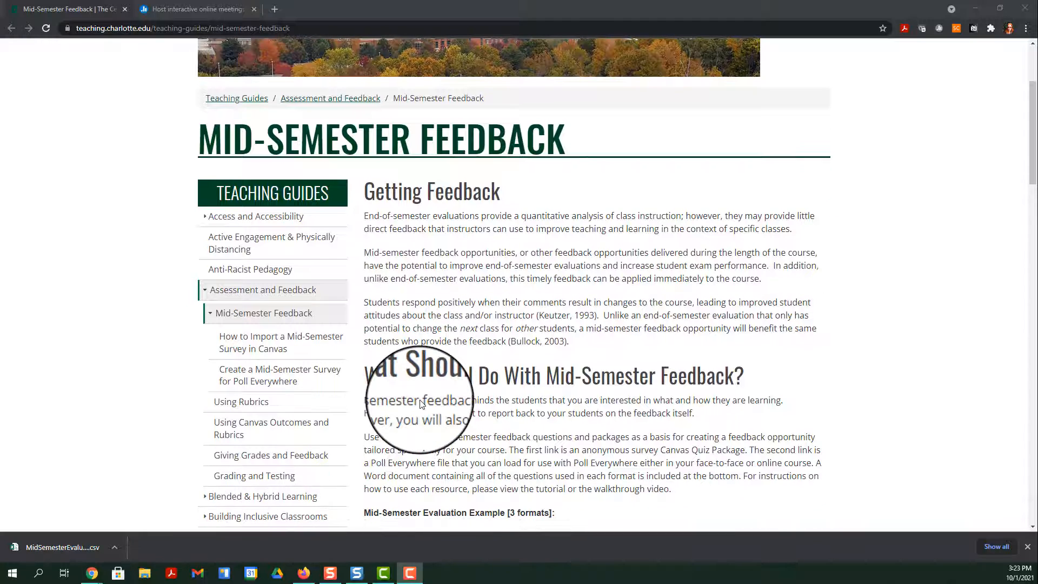
{"action": "scroll", "scroll_direction": "down", "scroll_amount": 3}
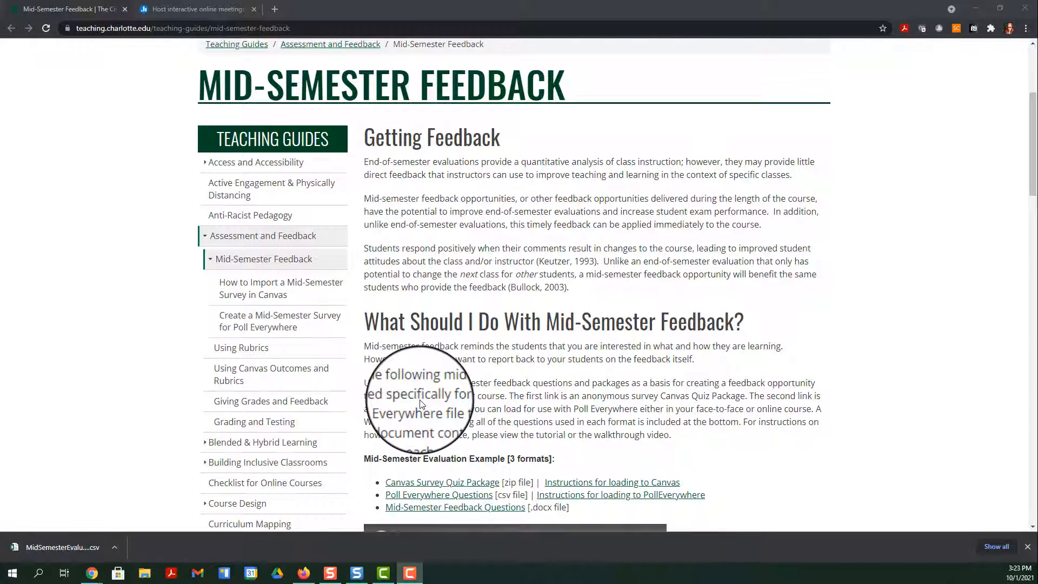
{"action": "scroll", "scroll_direction": "down", "scroll_amount": 3}
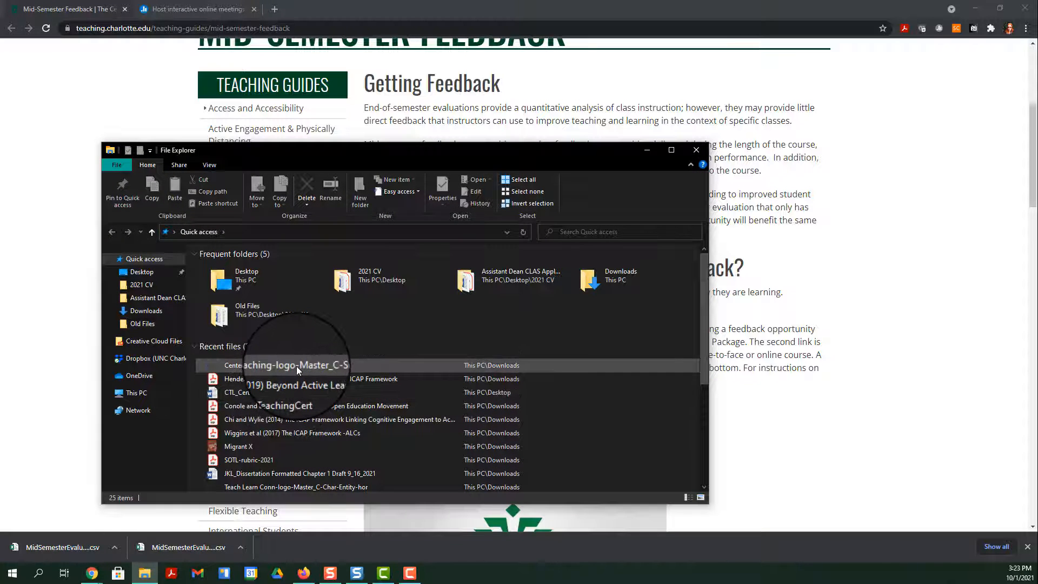
Step: Show the Downloads folder containing MidSemesterEvaluationPollQuestions.csv
{"action": "left_click", "coordinate": [145, 310]}
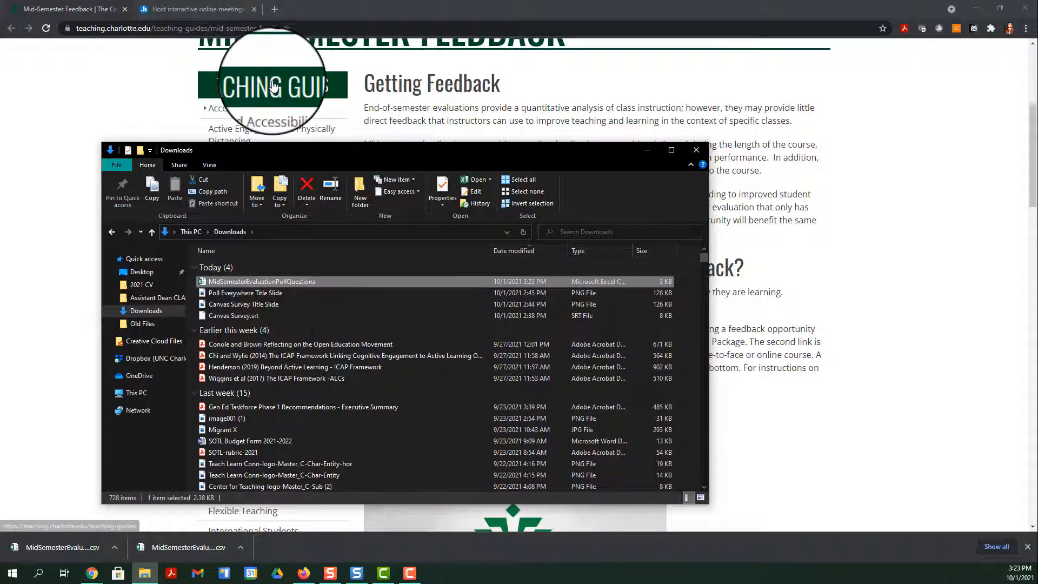
{"action": "mouse_move", "coordinate": [195, 10]}
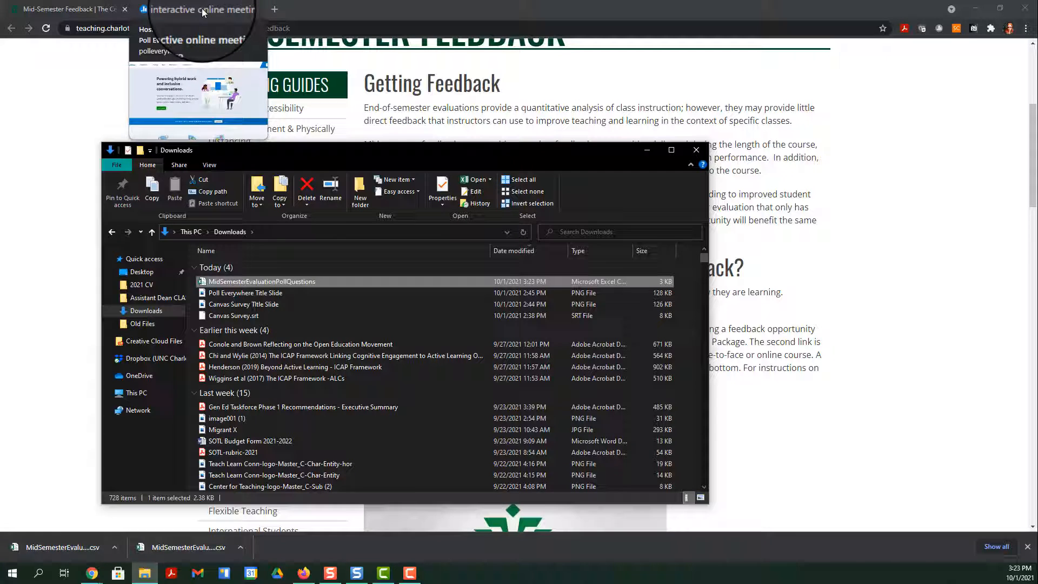
{"action": "left_click", "coordinate": [199, 9]}
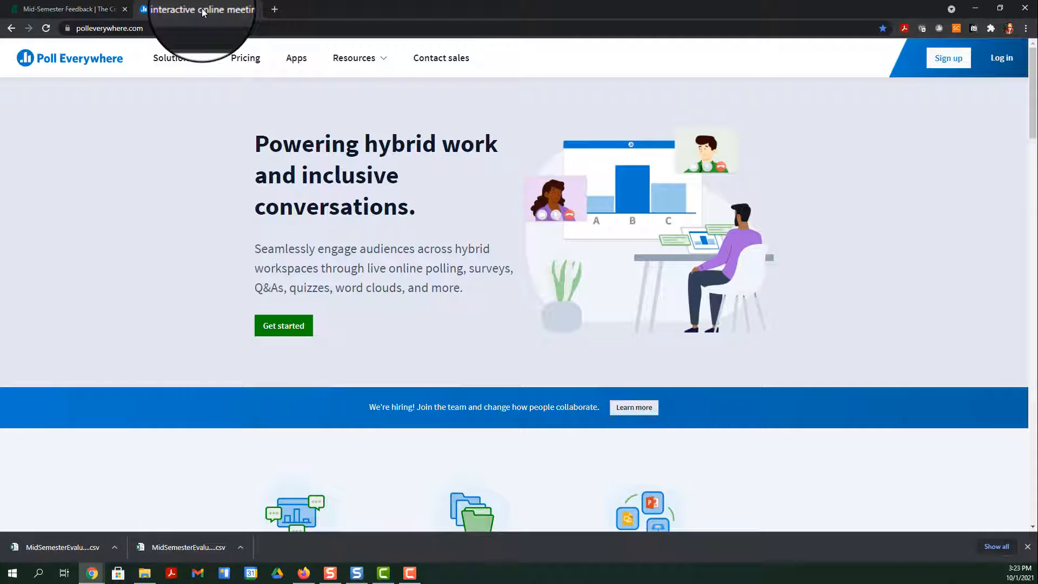
{"action": "mouse_move", "coordinate": [996, 58]}
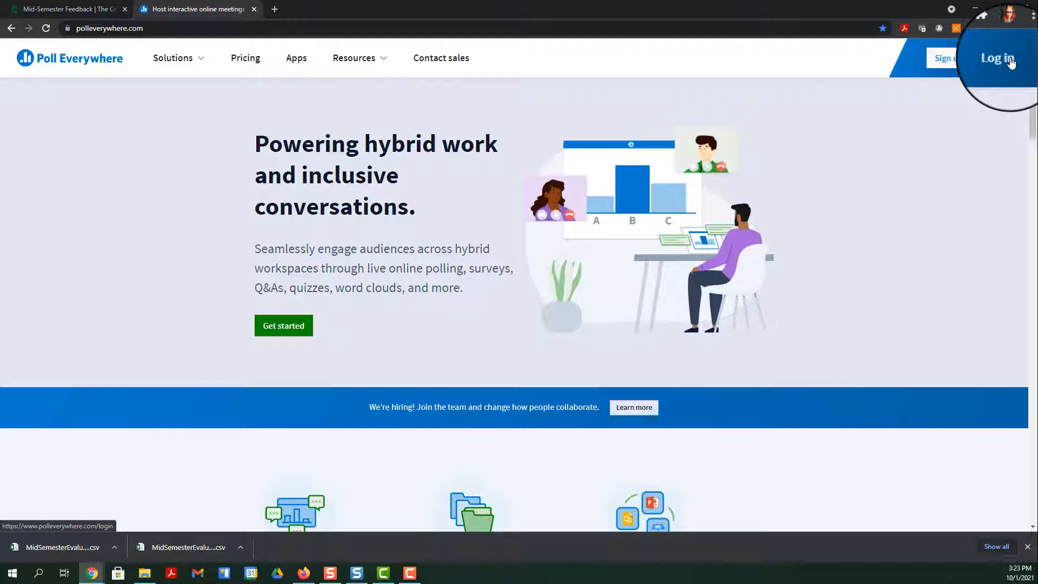
{"action": "left_click", "coordinate": [996, 58]}
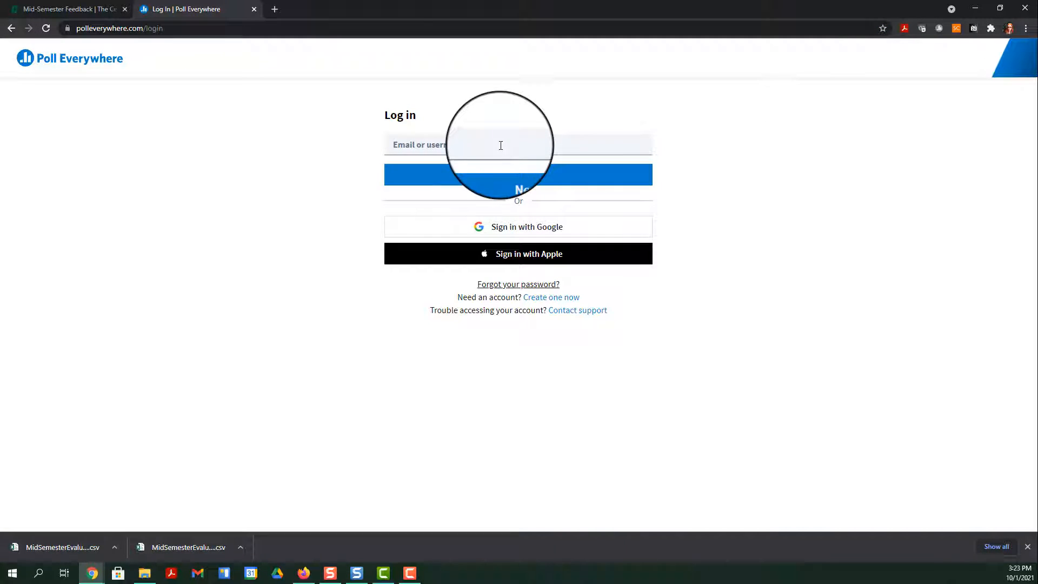
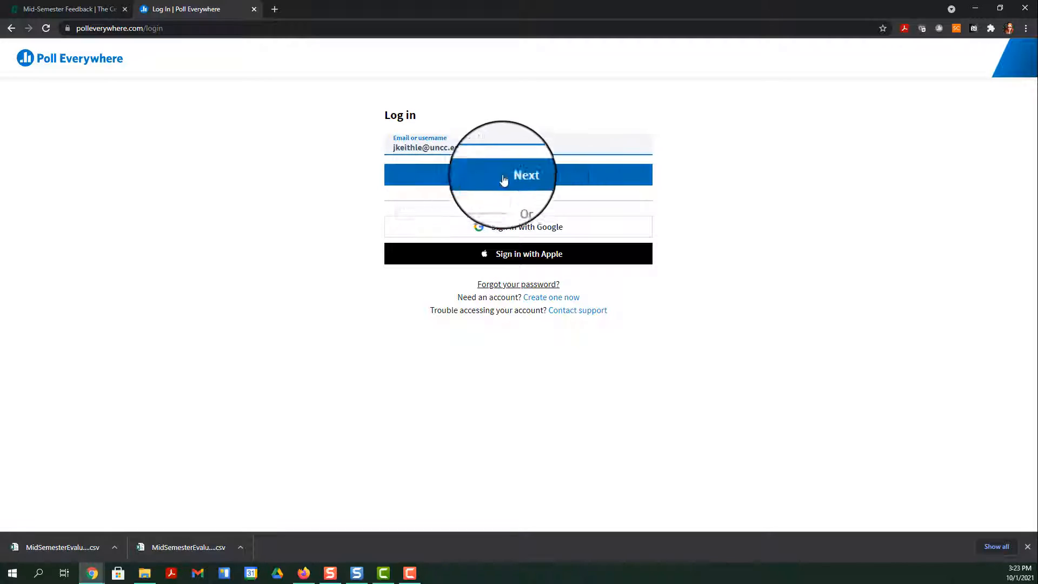
{"action": "left_click", "coordinate": [518, 175]}
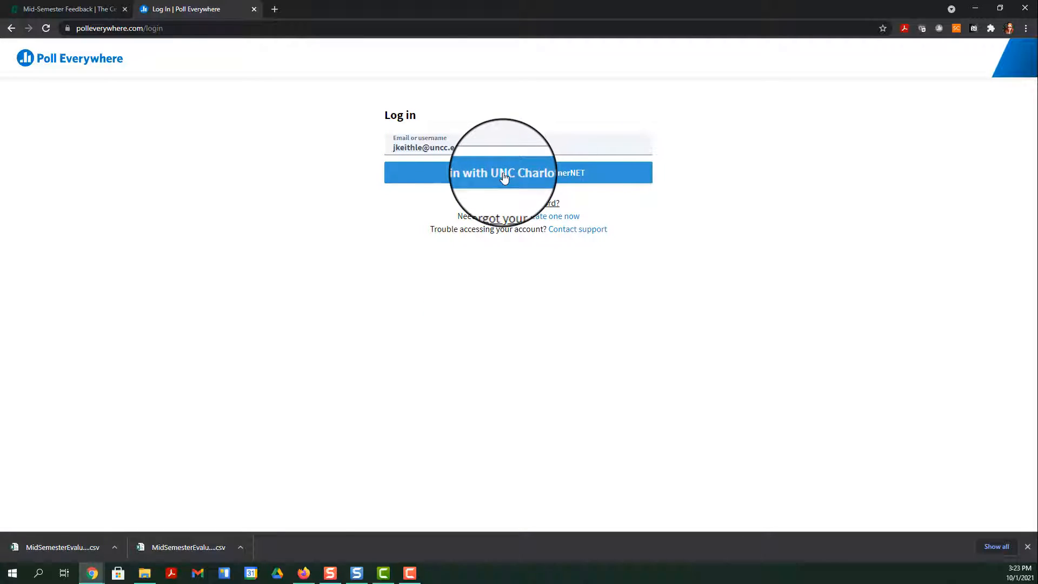
{"action": "left_click", "coordinate": [517, 173]}
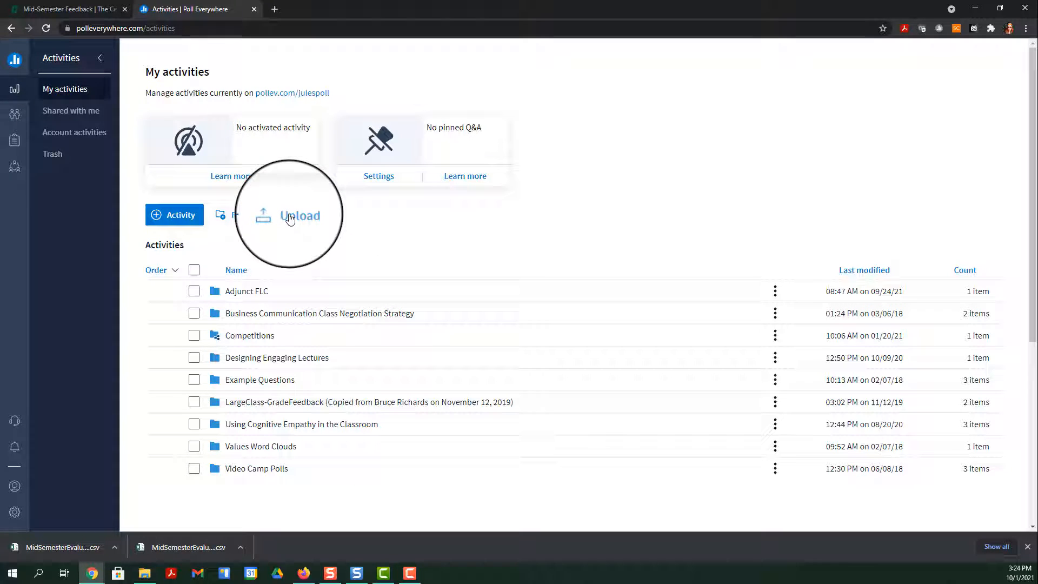
Step: Upload MidSemesterEvaluationPollQuestions.csv from Downloads via Upload CSV
{"action": "left_click", "coordinate": [299, 215]}
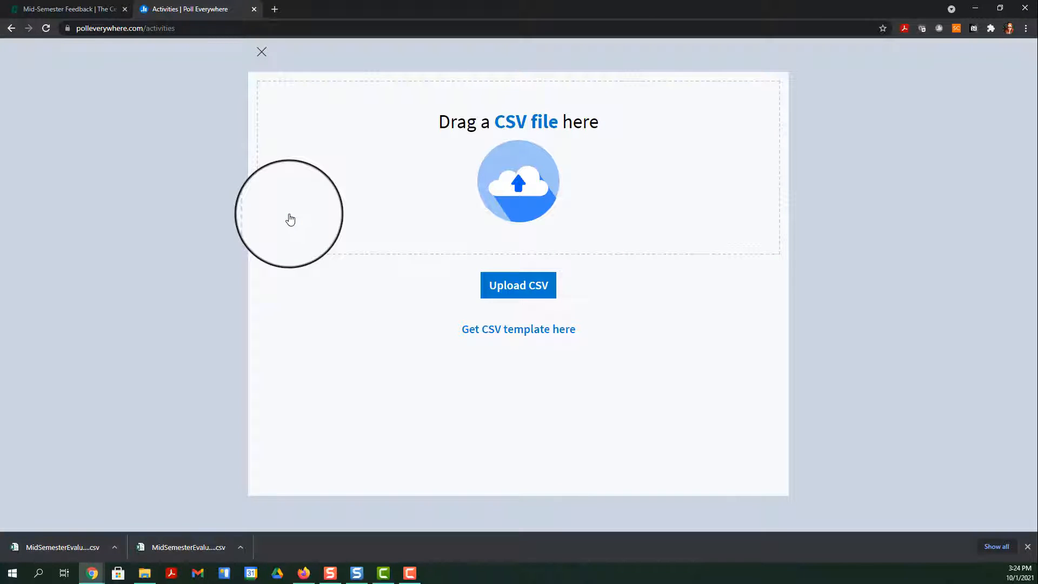
{"action": "mouse_move", "coordinate": [518, 285]}
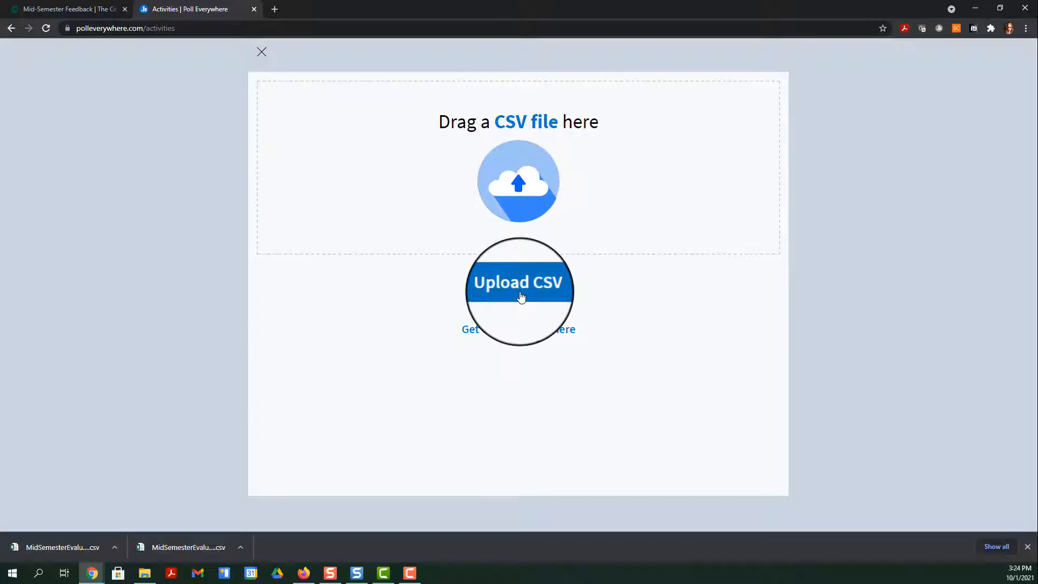
{"action": "left_click", "coordinate": [519, 285]}
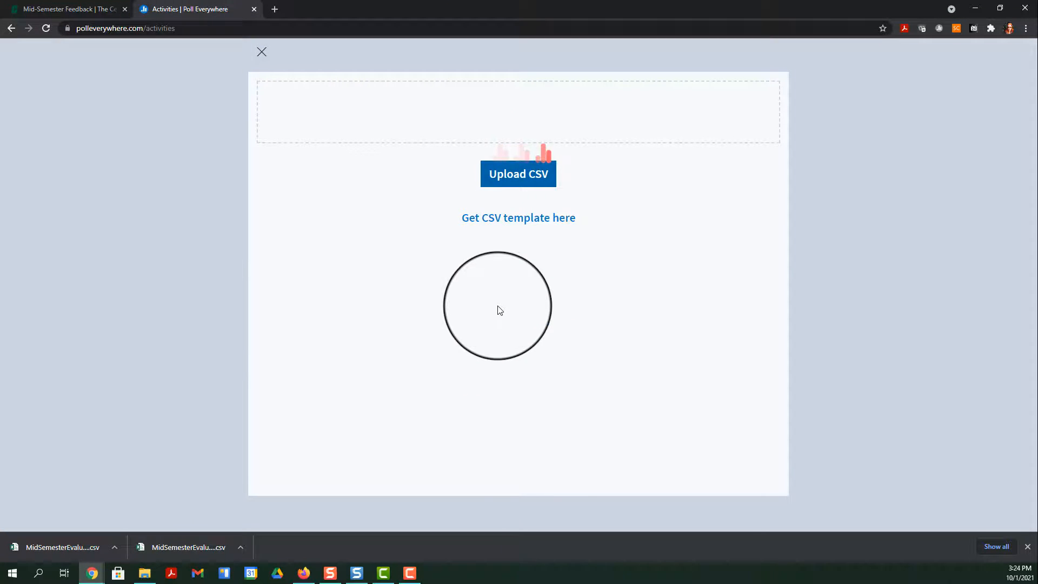
{"action": "left_click", "coordinate": [519, 174]}
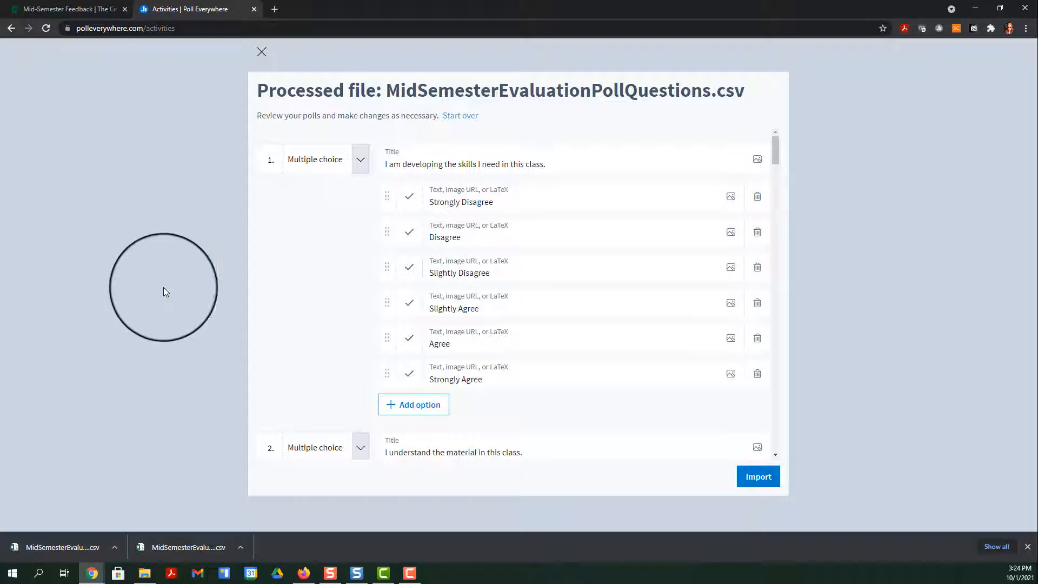
{"action": "mouse_move", "coordinate": [276, 277]}
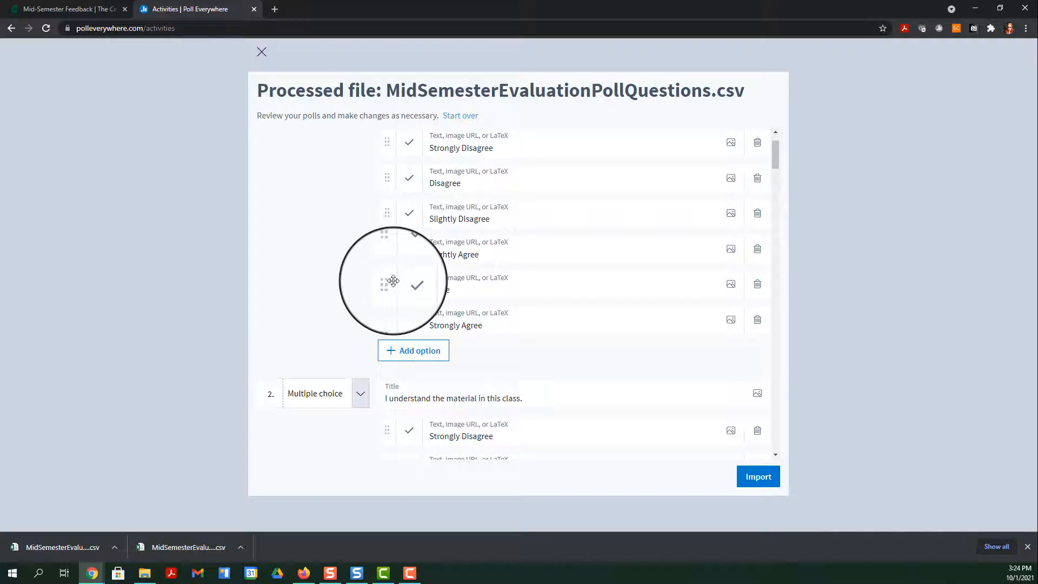
Step: Review the processed multiple-choice polls and import them as 16 activities
{"action": "scroll", "scroll_direction": "down", "scroll_amount": 3}
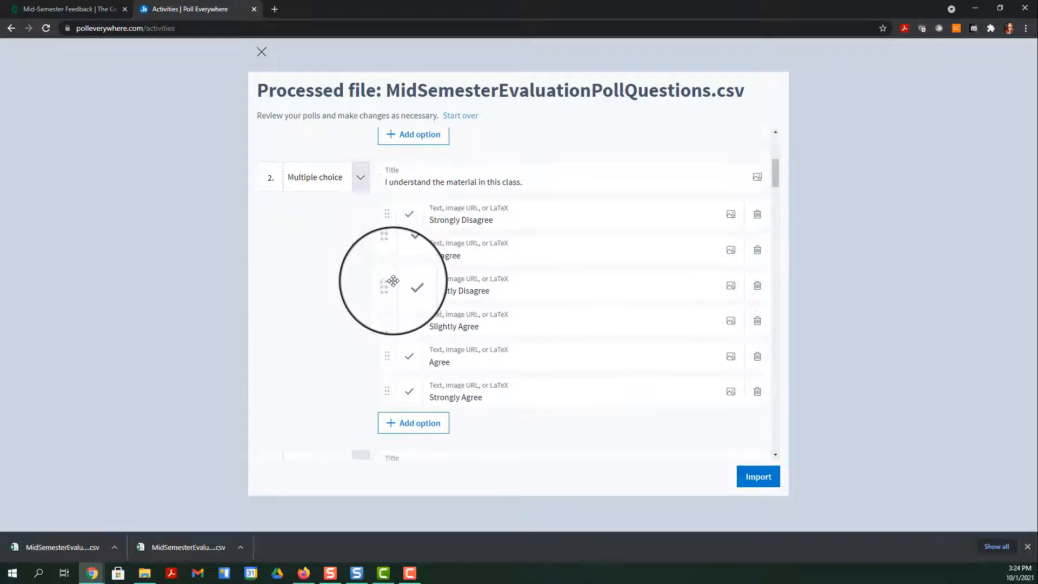
{"action": "scroll", "scroll_direction": "down", "scroll_amount": 3}
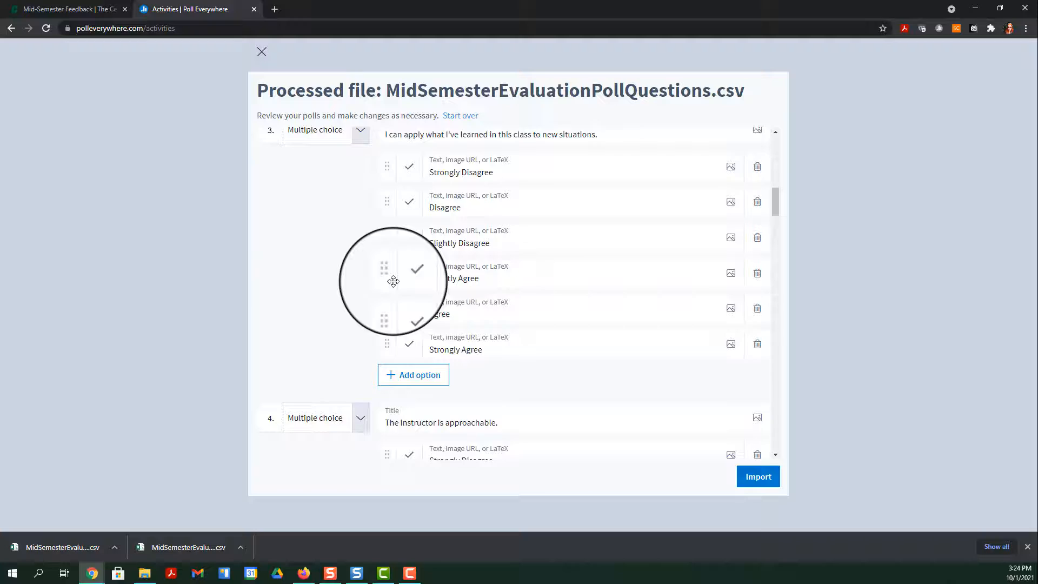
{"action": "scroll", "scroll_direction": "down", "scroll_amount": 3}
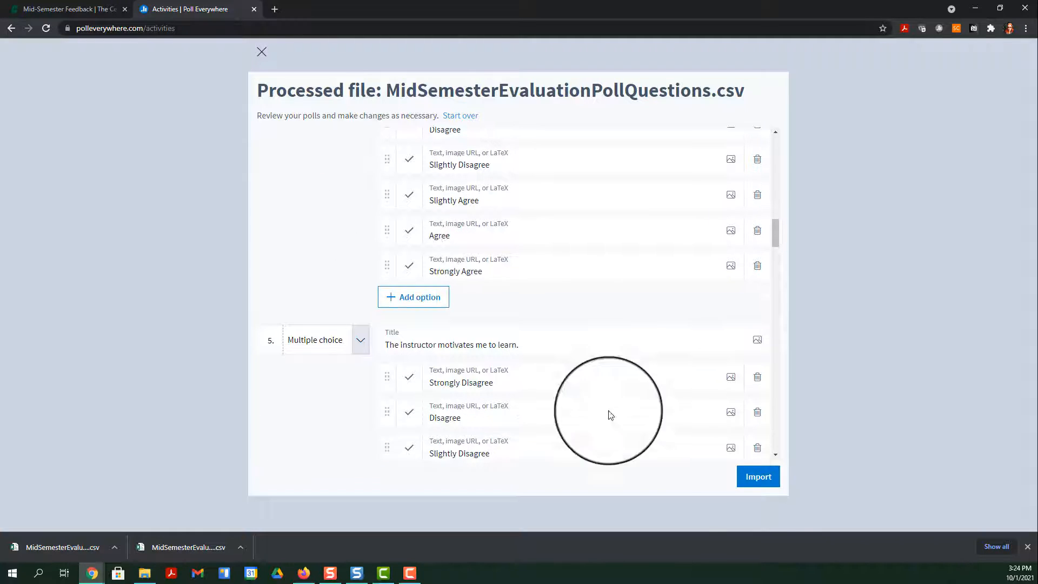
{"action": "mouse_move", "coordinate": [758, 476]}
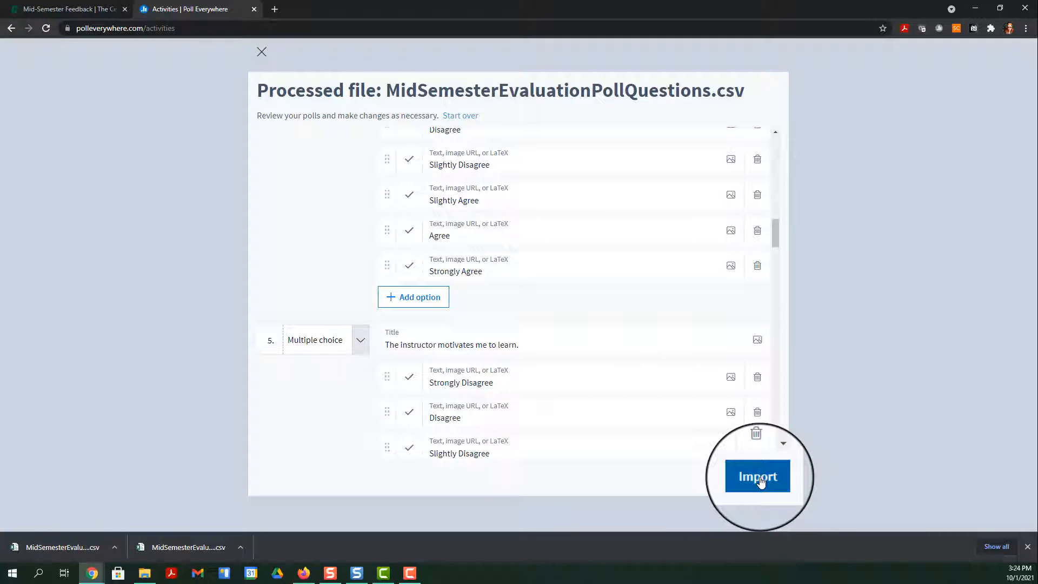
{"action": "left_click", "coordinate": [757, 475]}
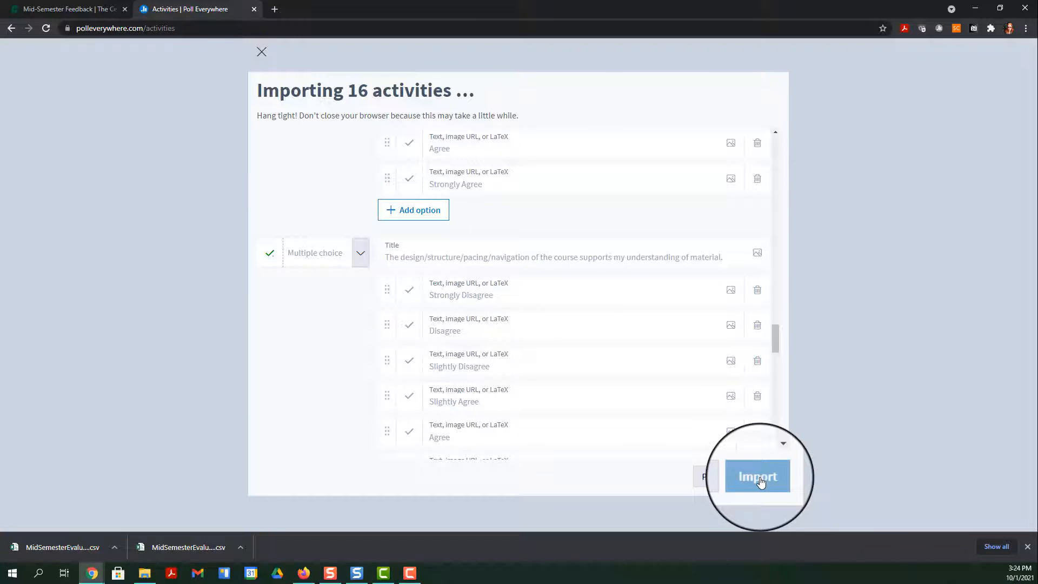
Step: Confirm the finished import of 16 activities and return to My activities
{"action": "left_click", "coordinate": [757, 476]}
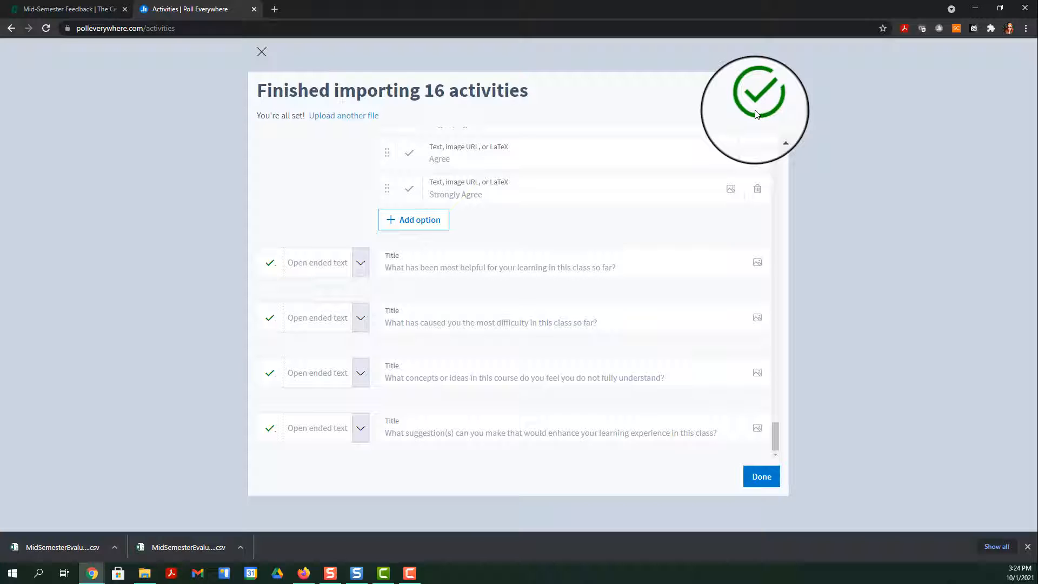
{"action": "mouse_move", "coordinate": [826, 409]}
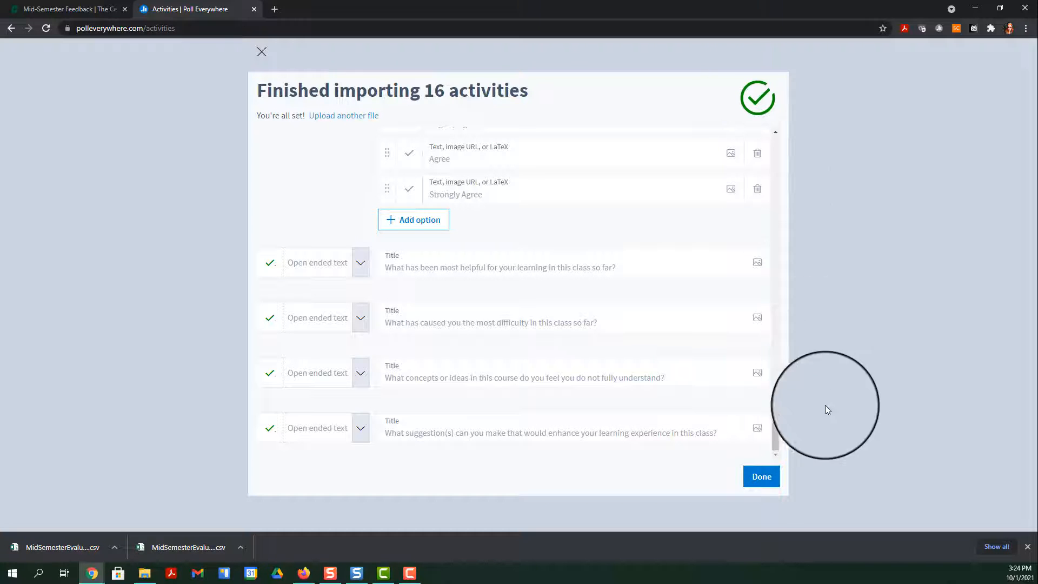
{"action": "left_click", "coordinate": [761, 476]}
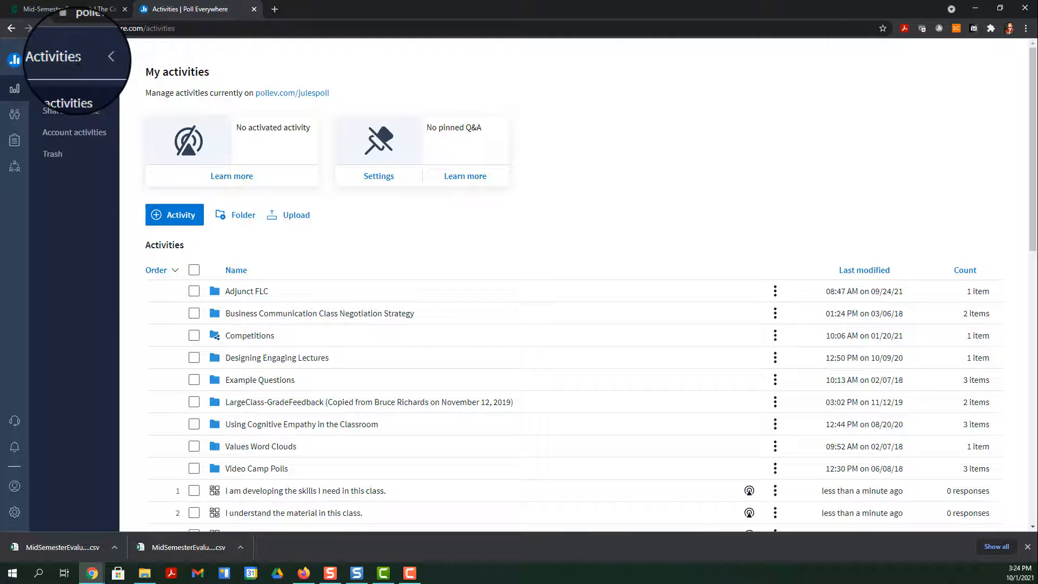
Step: Scroll the My activities list to the newly imported feedback questions
{"action": "scroll", "scroll_direction": "down", "scroll_amount": 3}
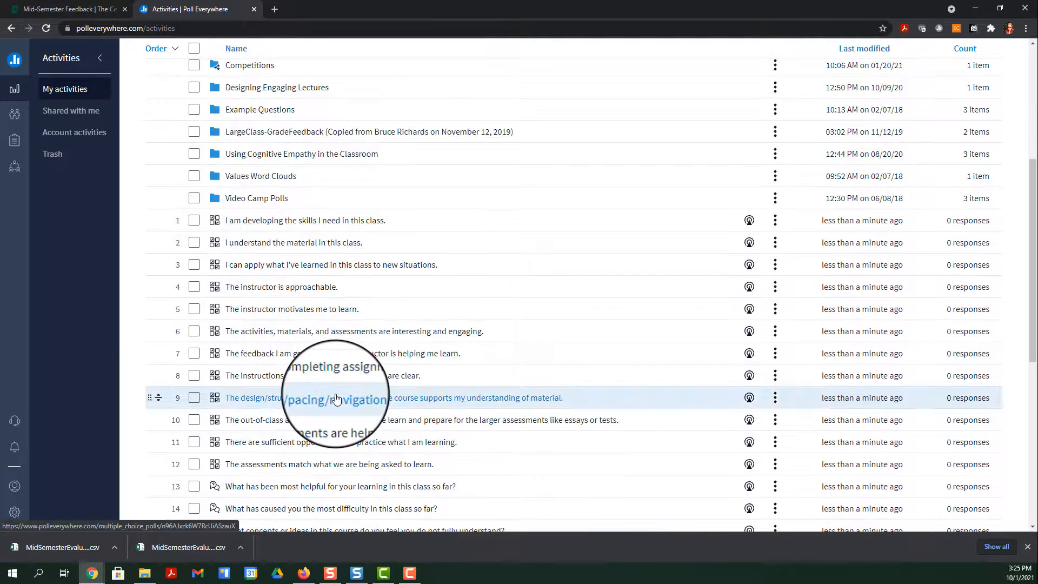
{"action": "scroll", "scroll_direction": "down", "scroll_amount": 3}
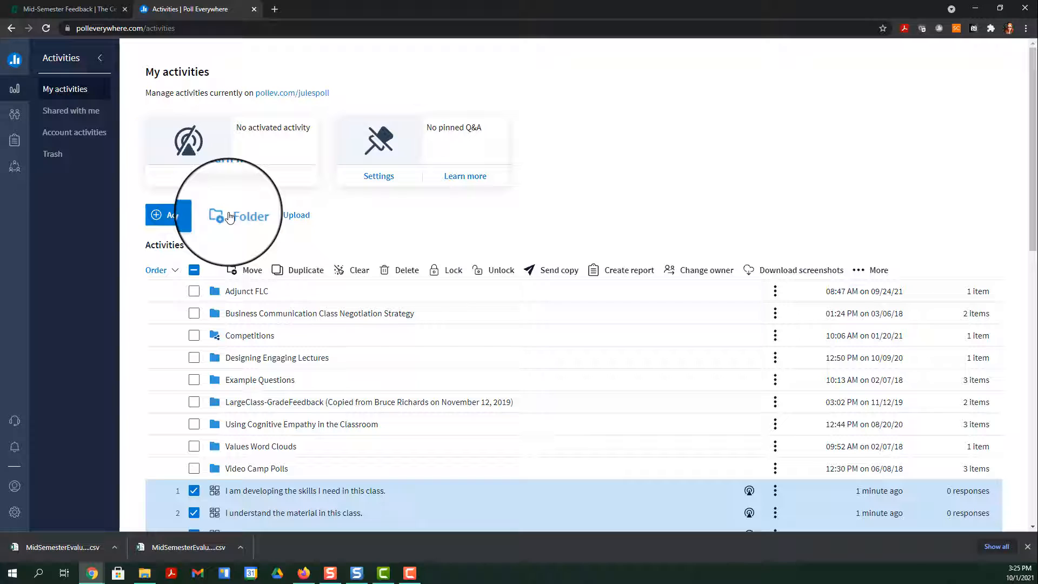
Step: Create a Mid-Semester Feedback folder holding the 16 selected activities
{"action": "left_click", "coordinate": [242, 215]}
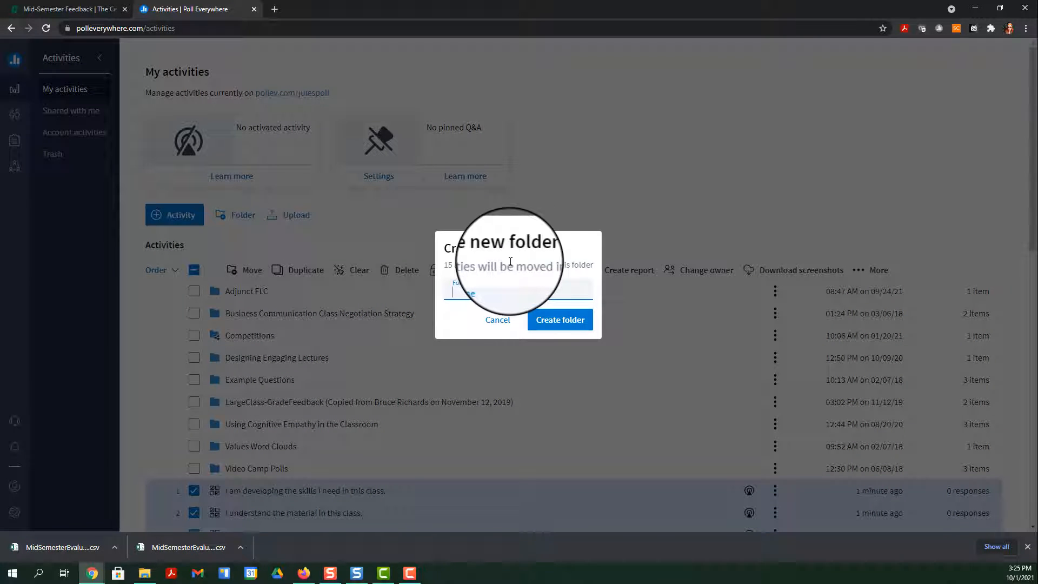
{"action": "type", "text": "Mid-S"}
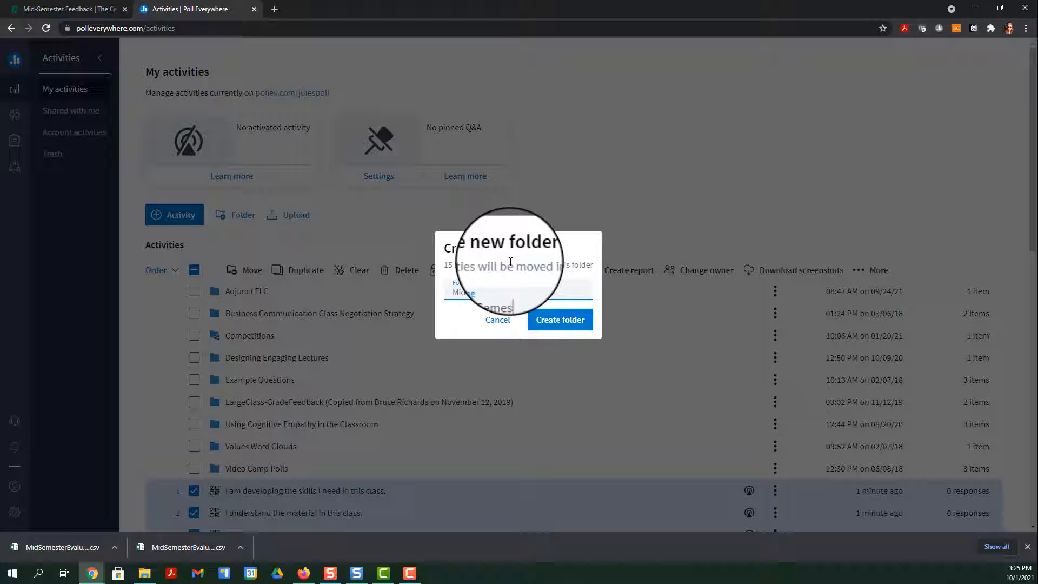
{"action": "type", "text": "emester Feedbac"}
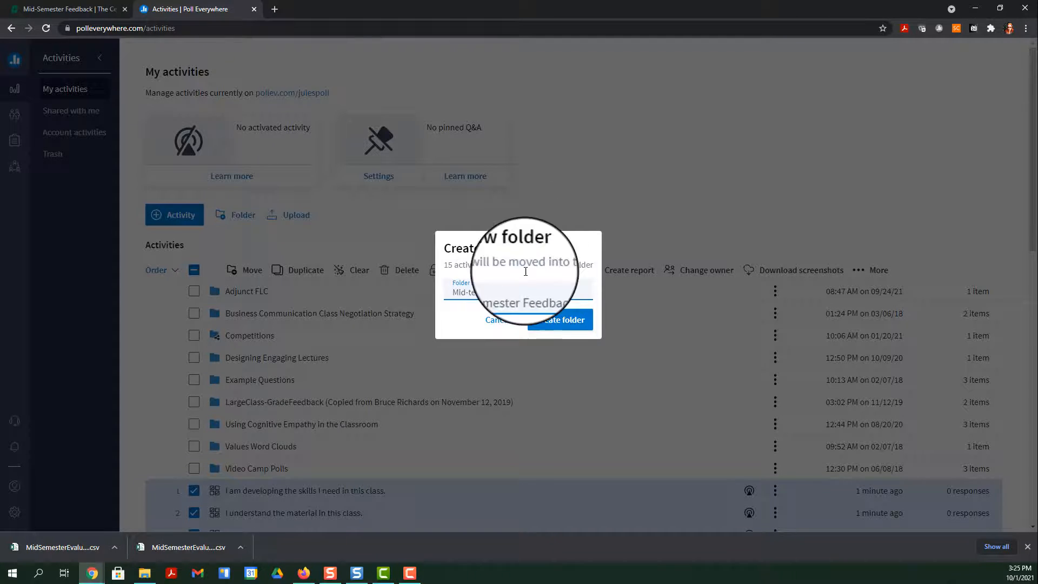
{"action": "left_click", "coordinate": [559, 319]}
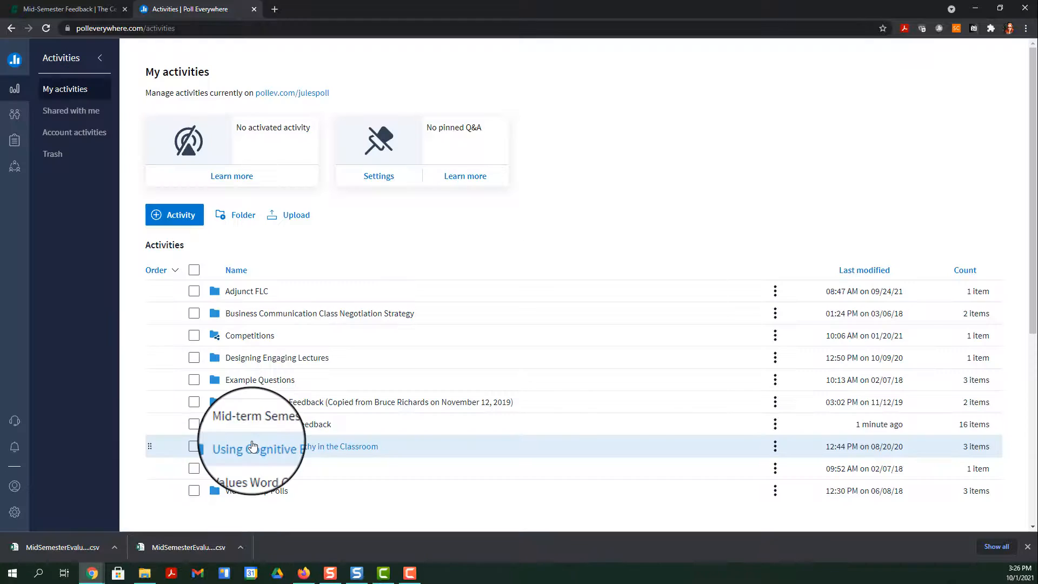